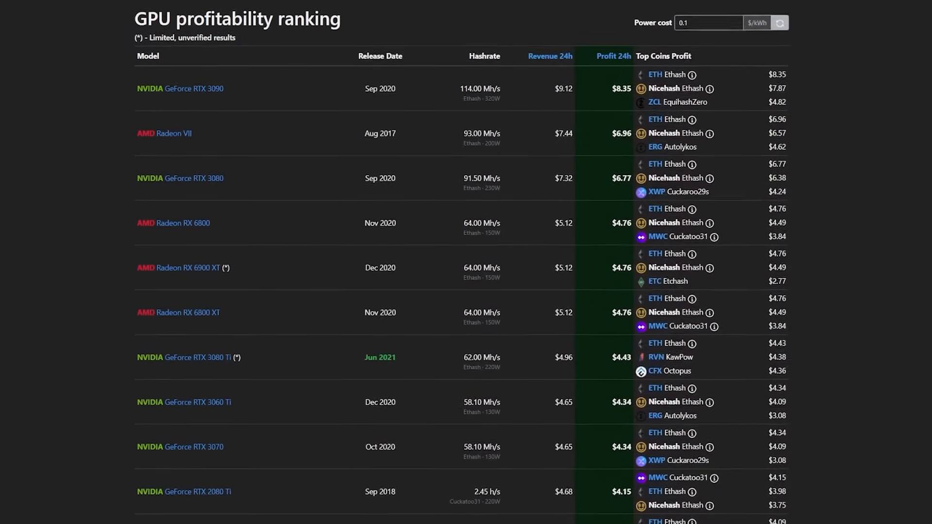
pyautogui.scroll(-3)
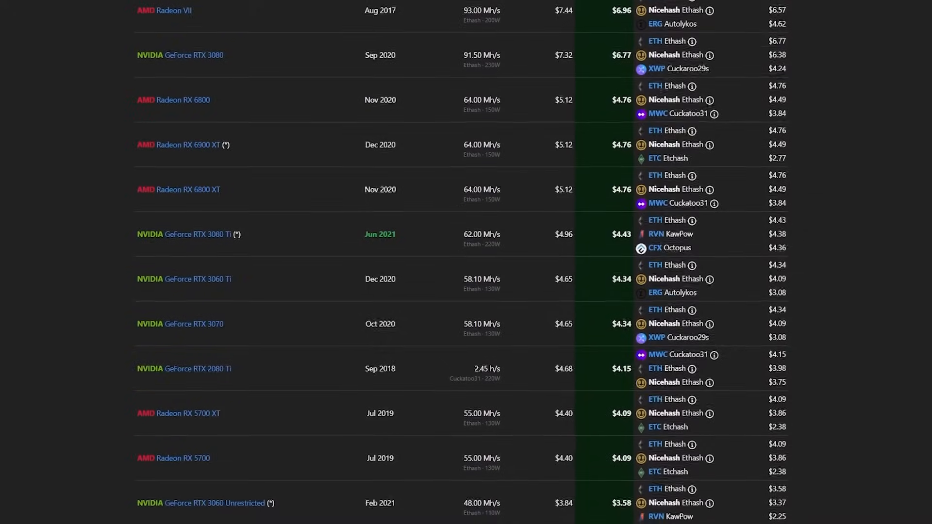
pyautogui.scroll(-3)
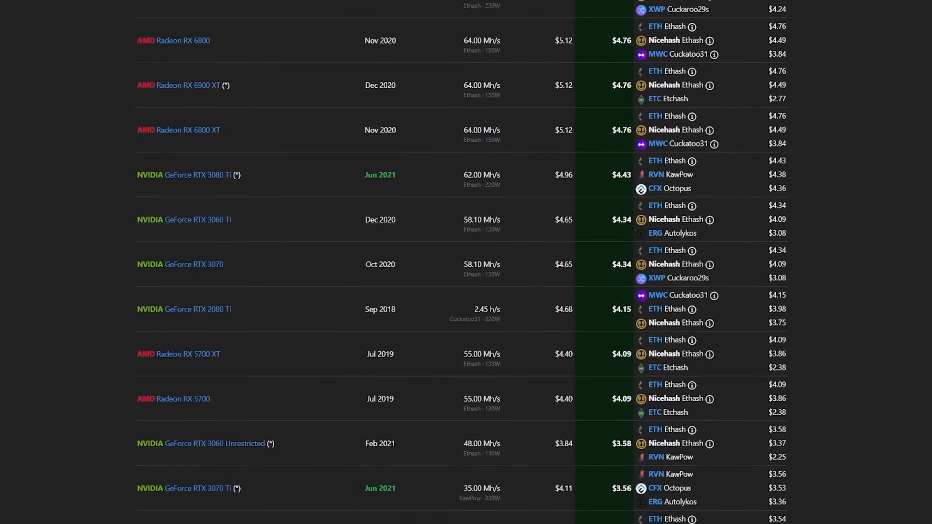
pyautogui.scroll(-3)
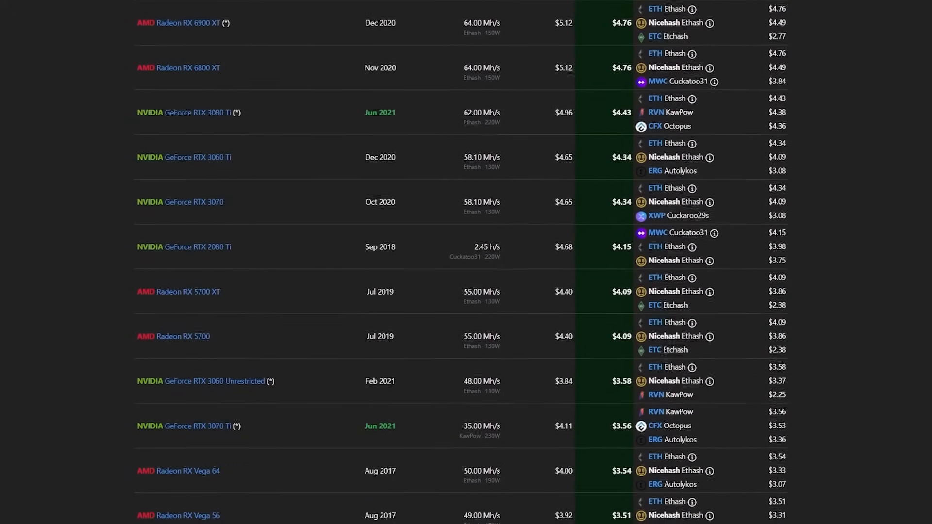
pyautogui.scroll(-3)
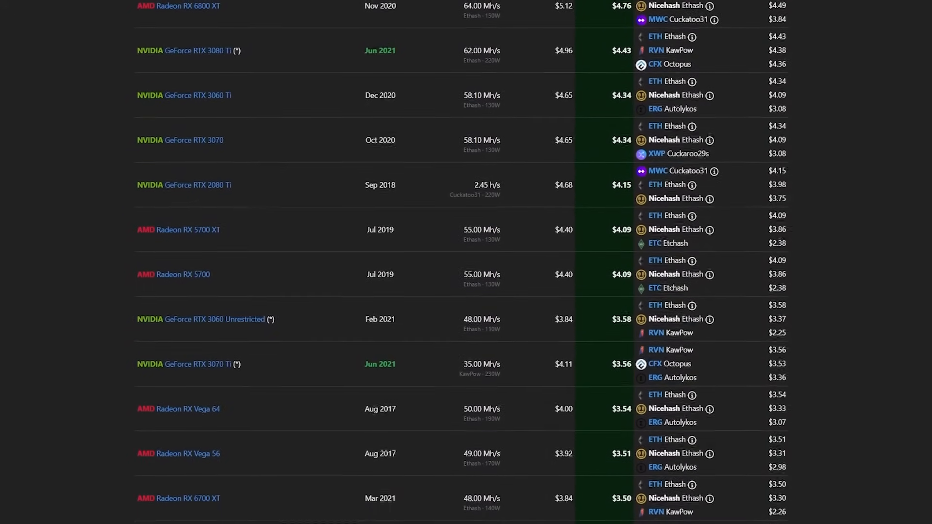
pyautogui.scroll(-3)
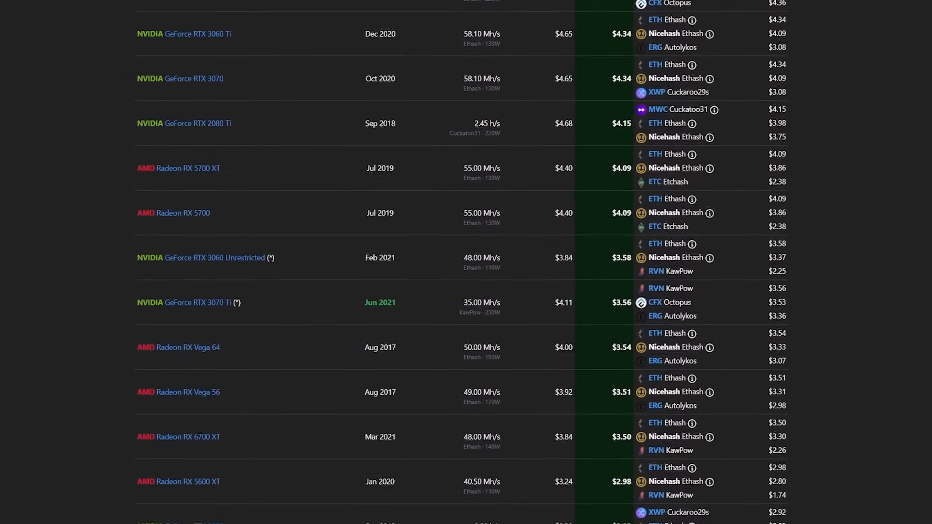
pyautogui.scroll(-3)
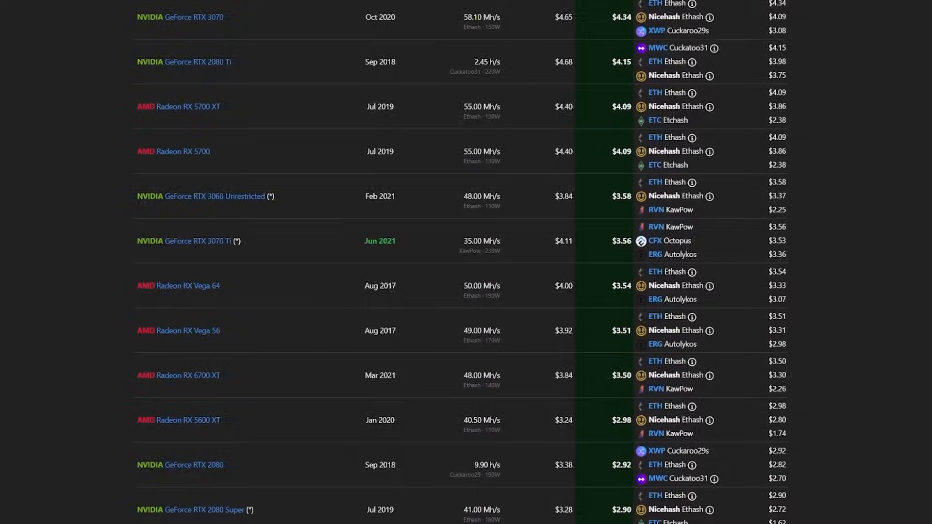
pyautogui.scroll(-3)
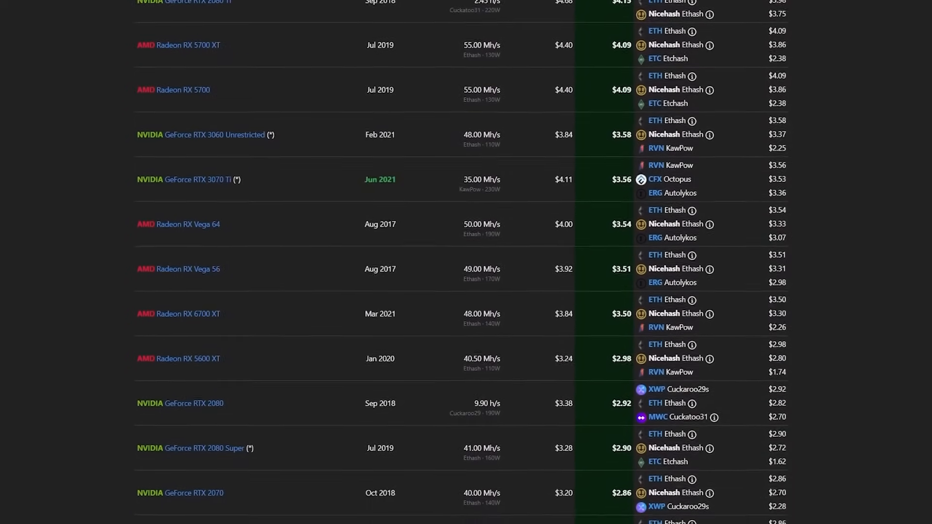